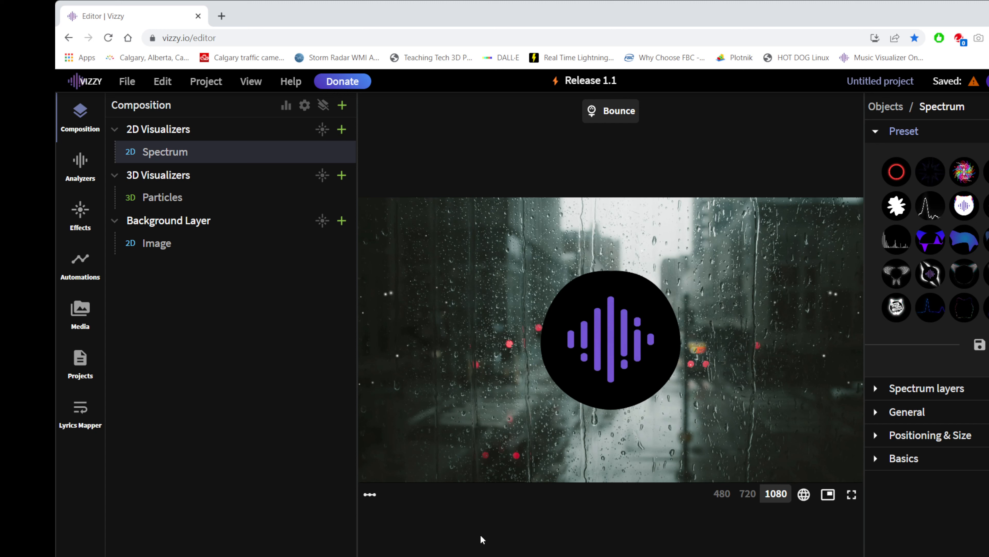
mouse_move(412, 505)
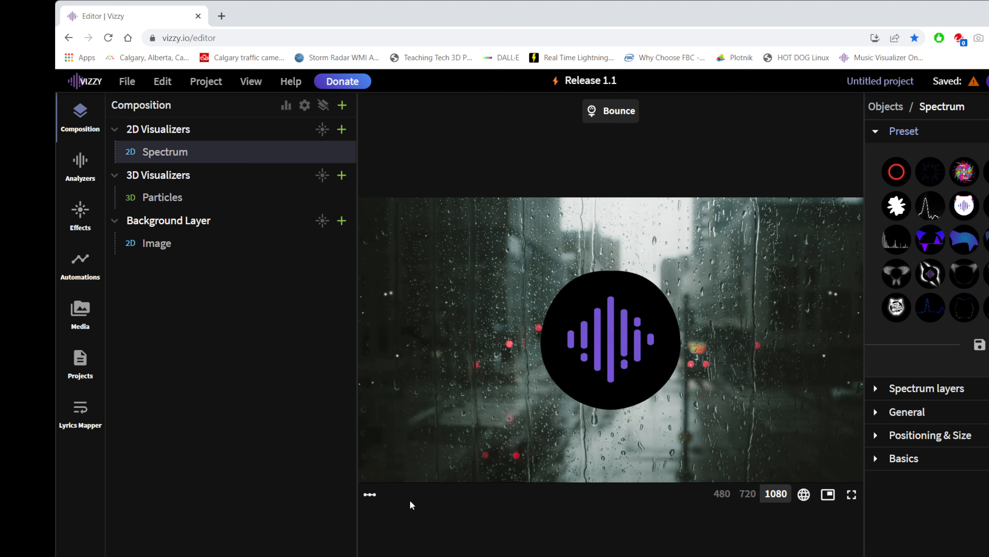
mouse_move(256, 196)
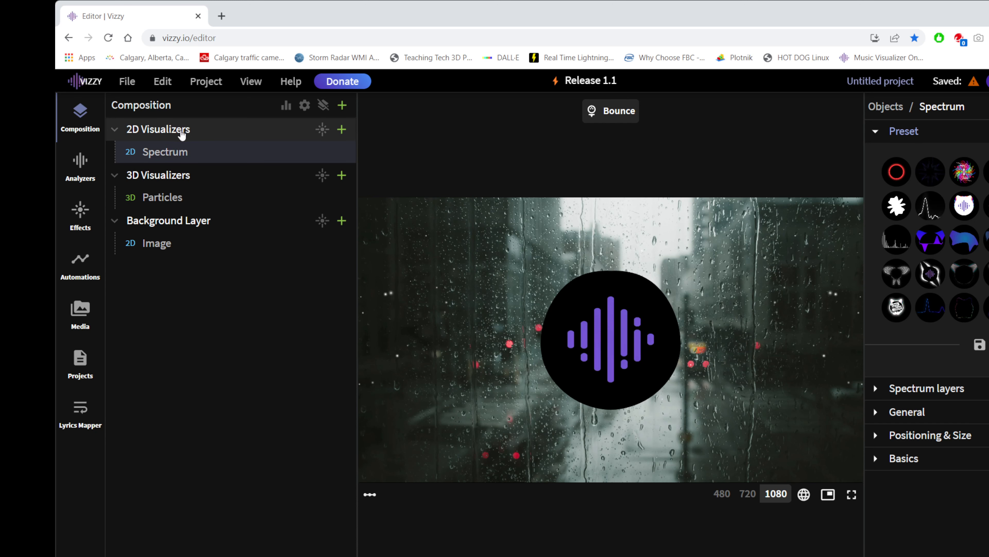
Review the properties of the 2D Visualizers, 3D Visualizers and Background Layer groups.
click(158, 129)
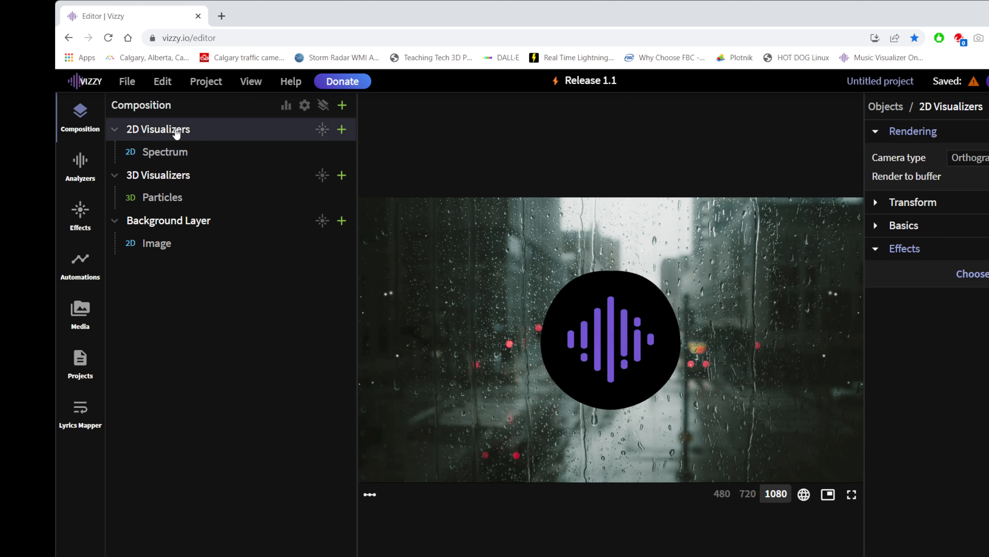
click(164, 151)
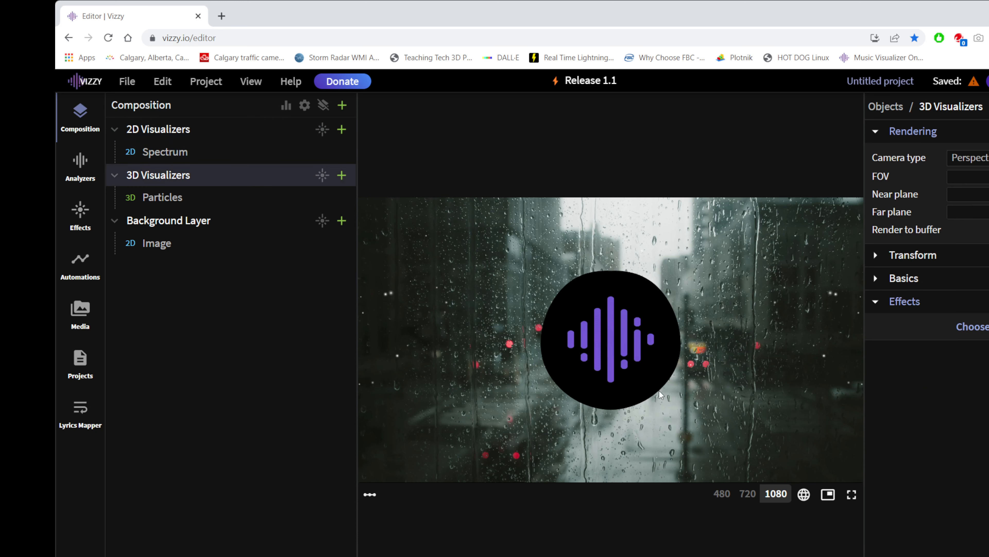
mouse_move(772, 270)
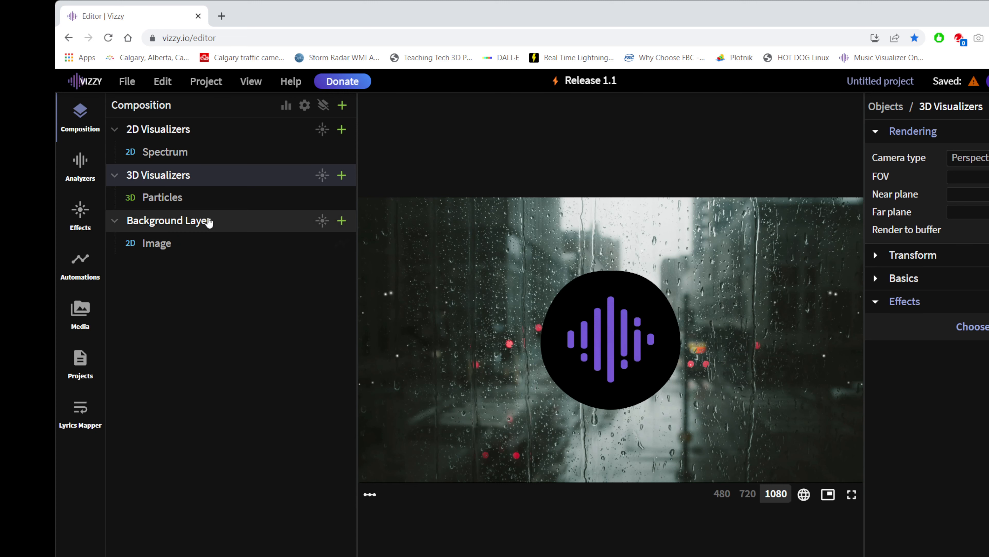
click(168, 220)
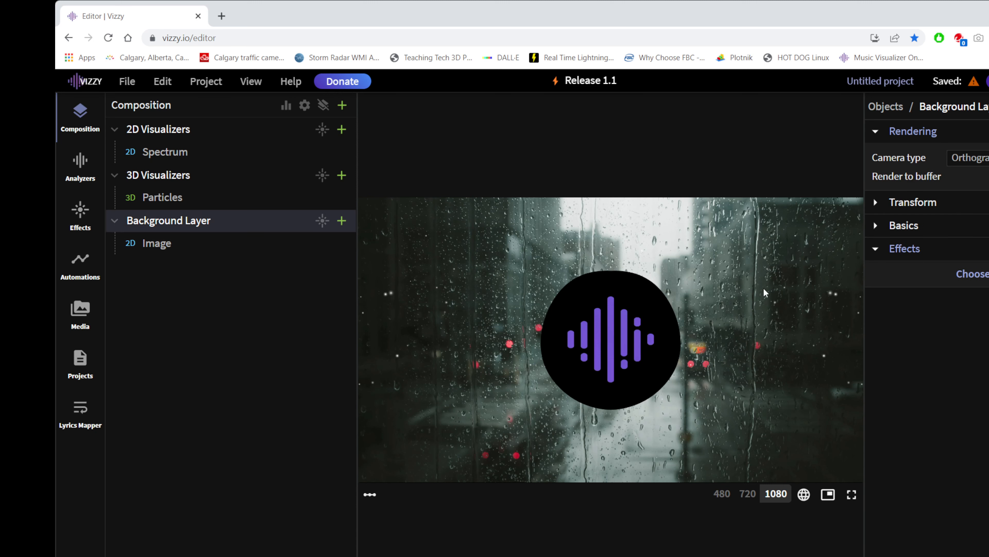
mouse_move(371, 128)
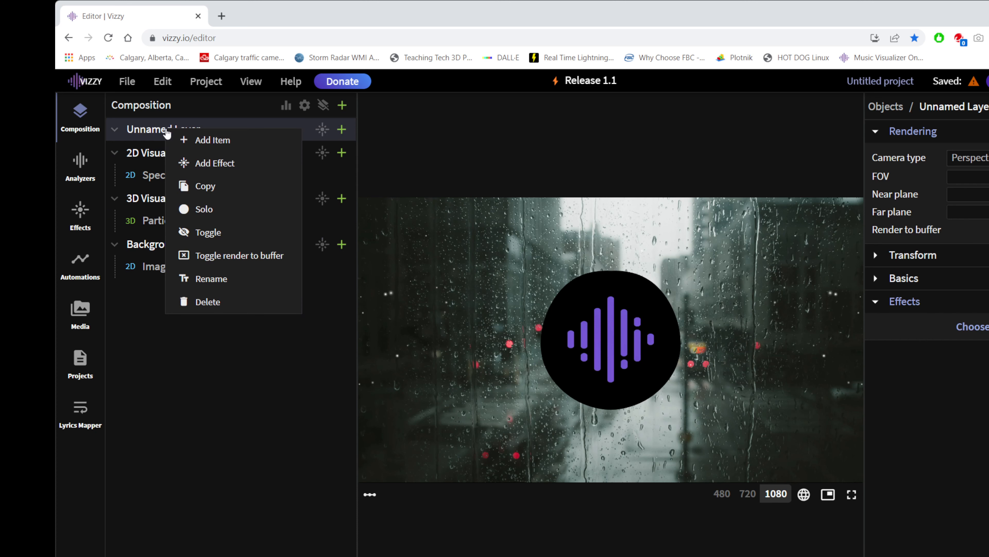
Rename the new top layer to Logo Layer and bring up its item catalogue.
click(212, 279)
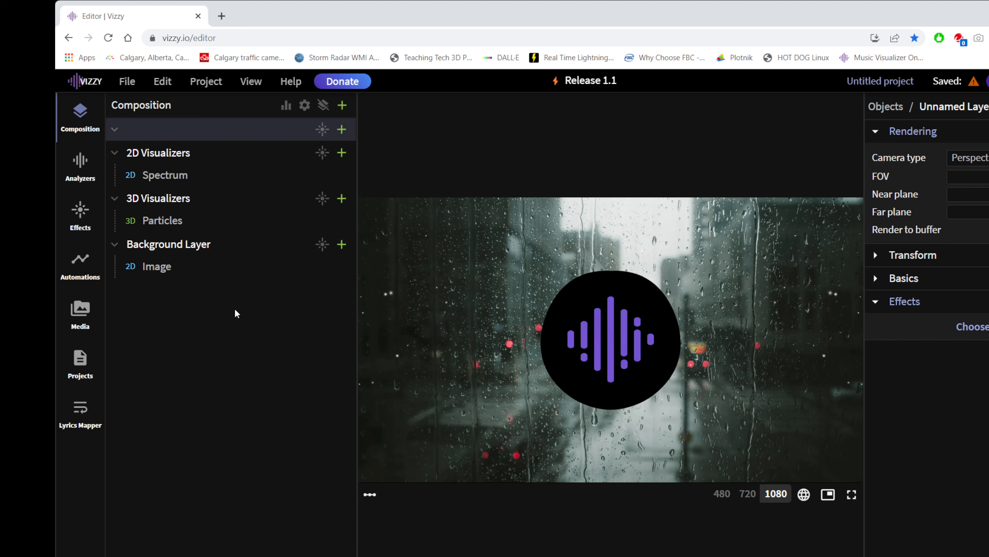
text(Logo Layer)
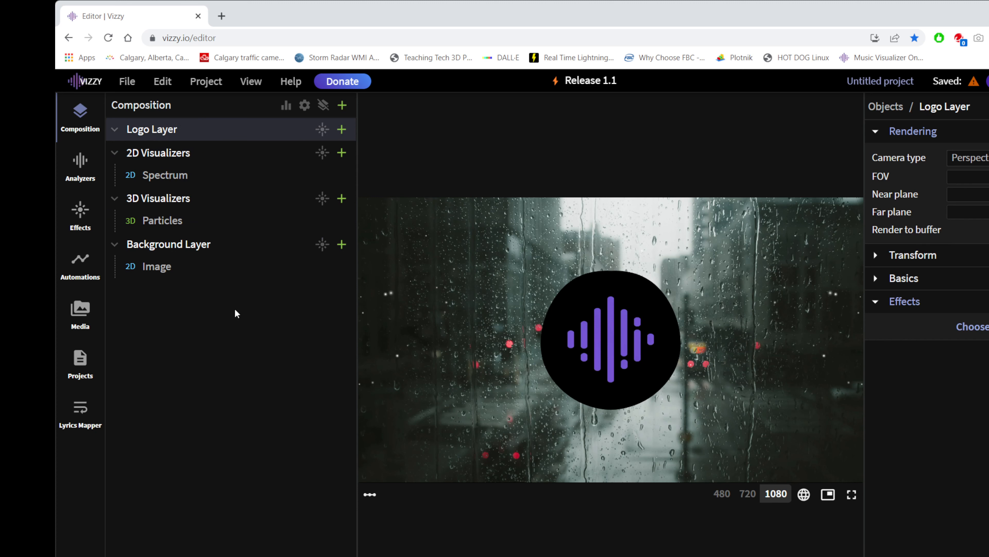
click(342, 129)
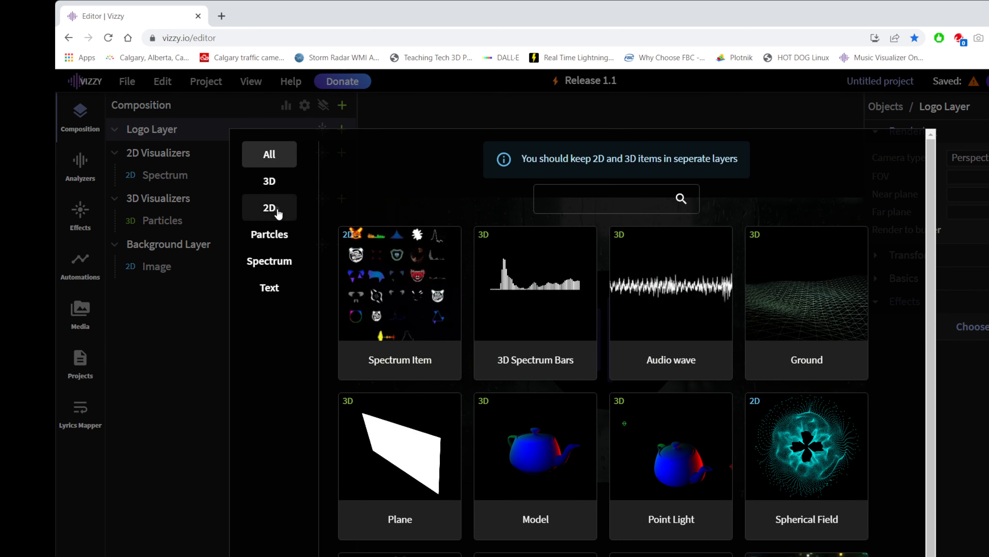
Add a 2D Image item to Logo Layer from the item catalogue.
click(269, 208)
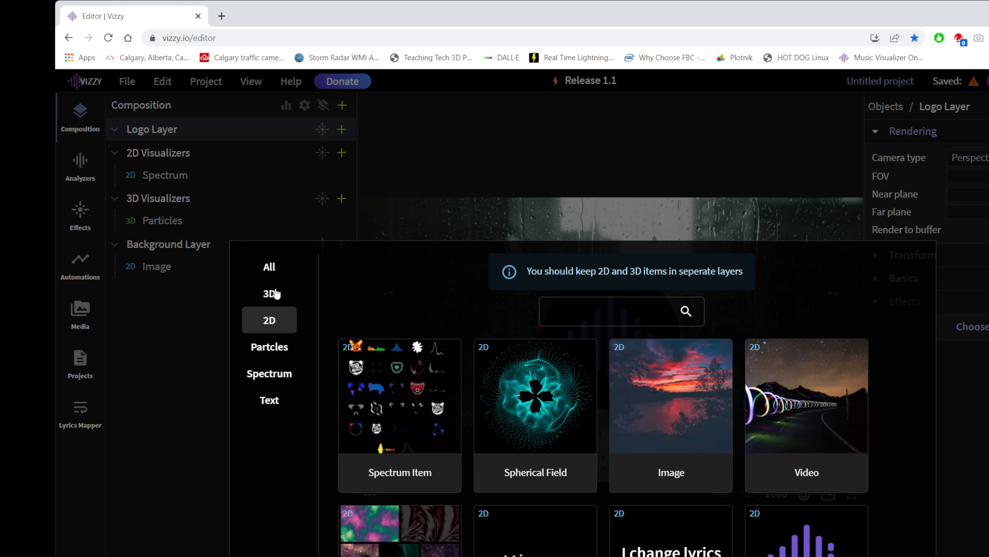
click(269, 266)
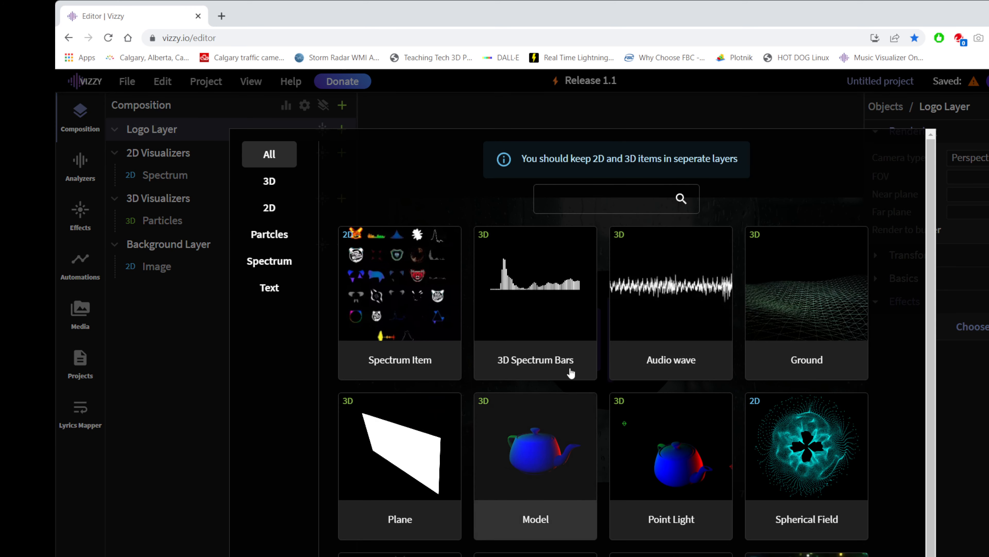
click(269, 208)
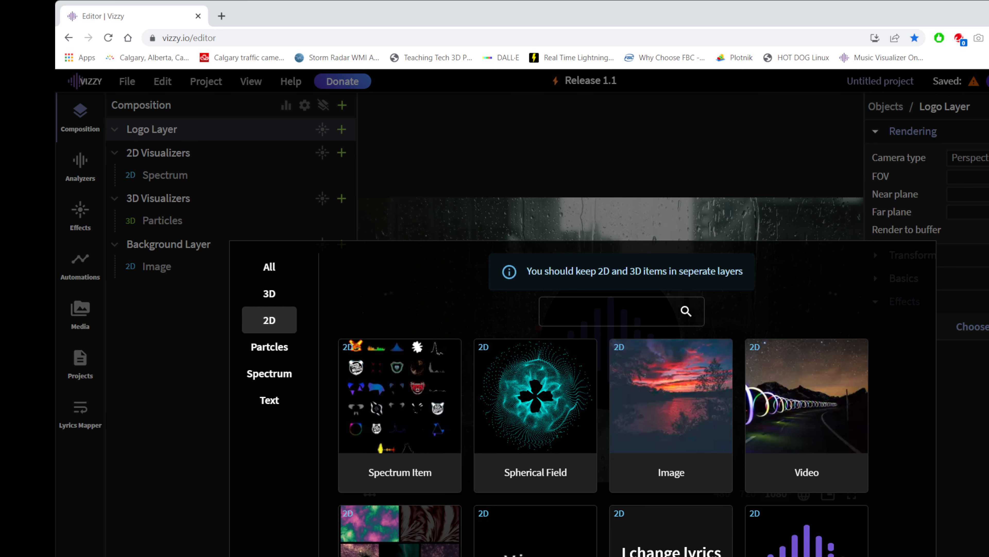
click(671, 394)
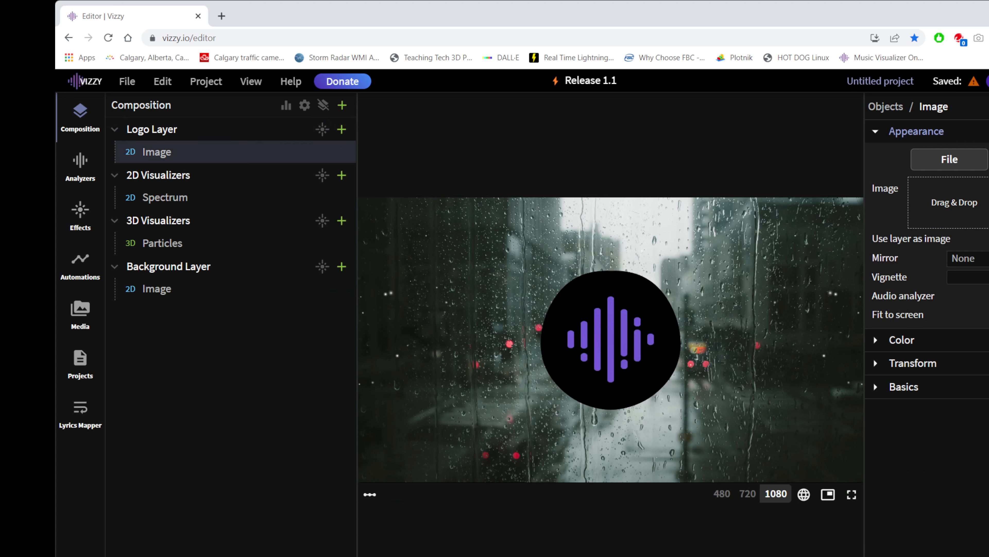
mouse_move(882, 226)
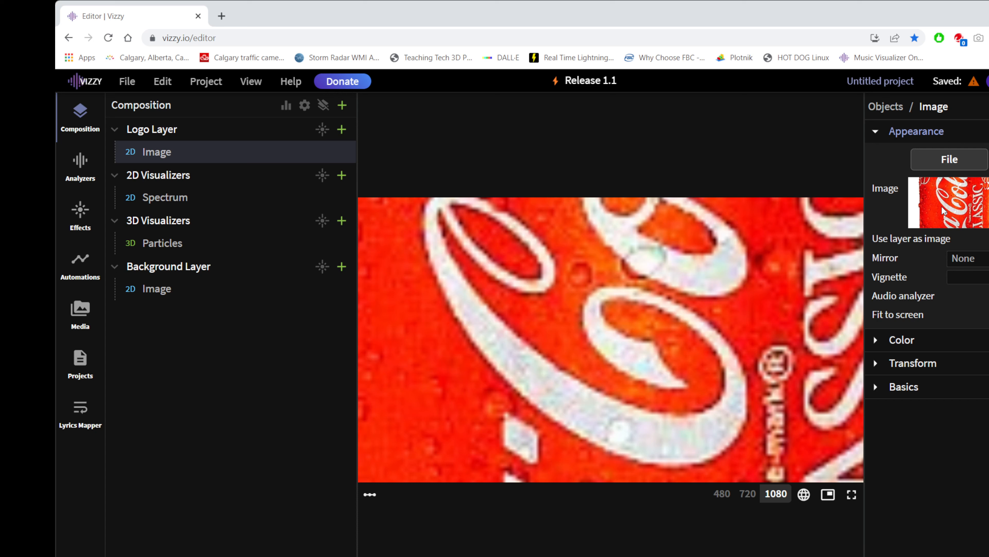
mouse_move(501, 380)
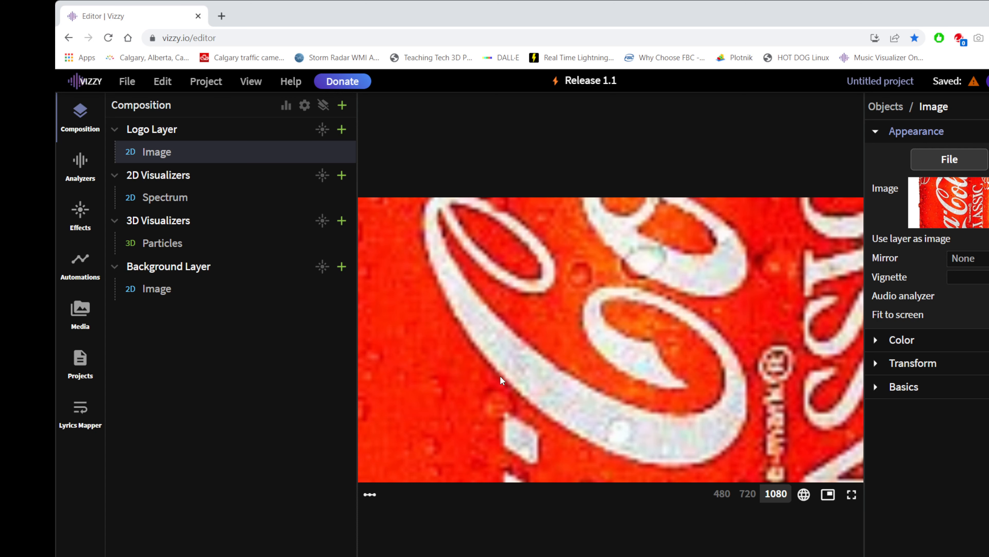
Scale the Coca-Cola can image down to 0.1 via the Transform Scale X value.
click(914, 362)
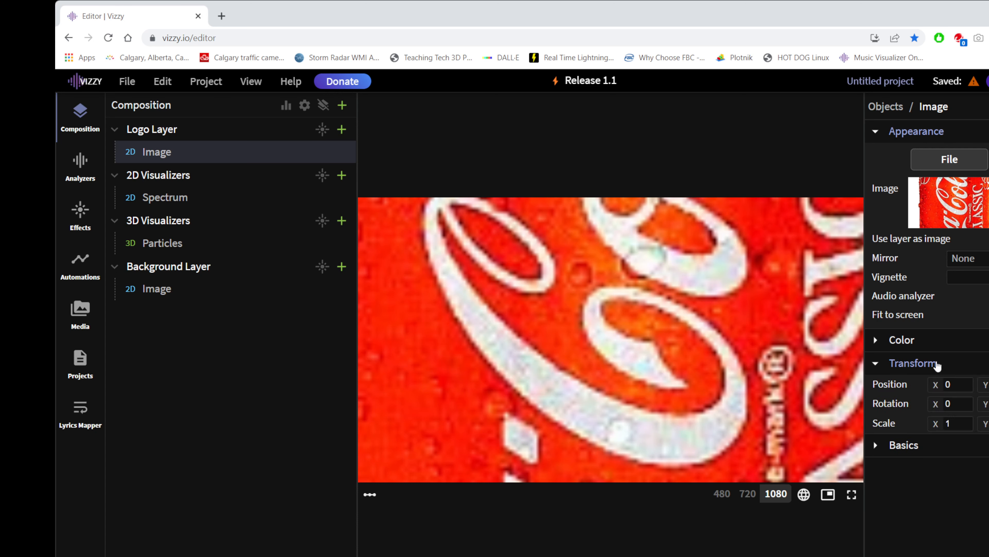
mouse_move(904, 393)
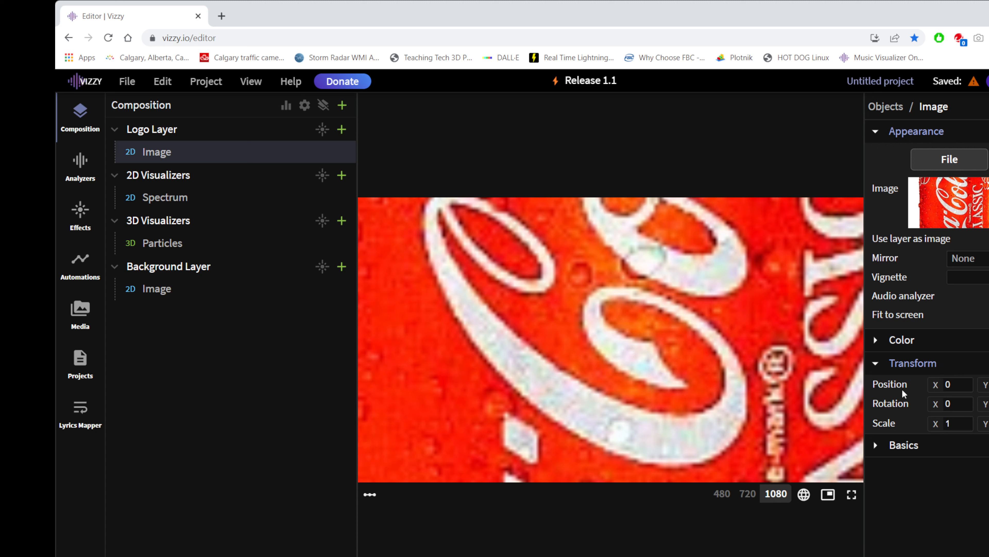
mouse_move(891, 403)
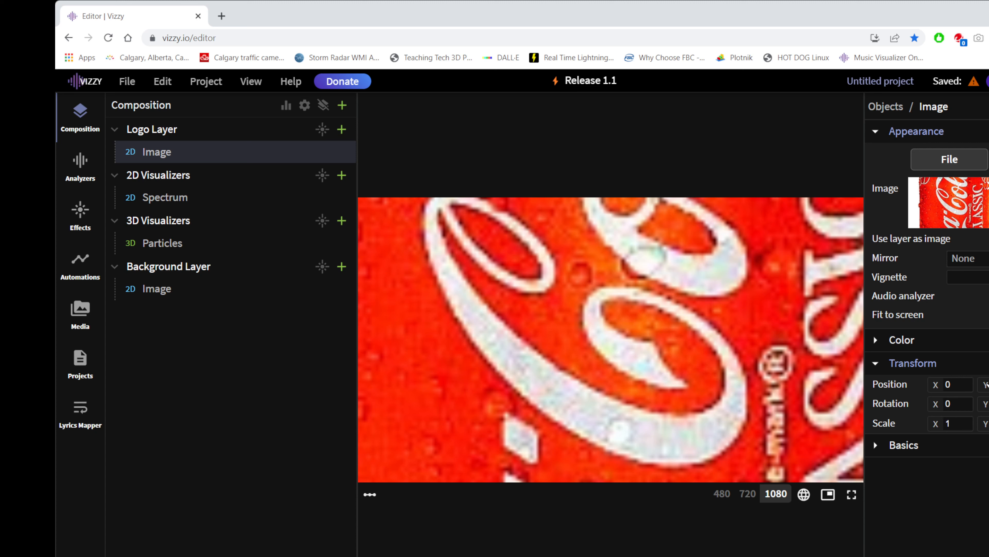
mouse_move(938, 427)
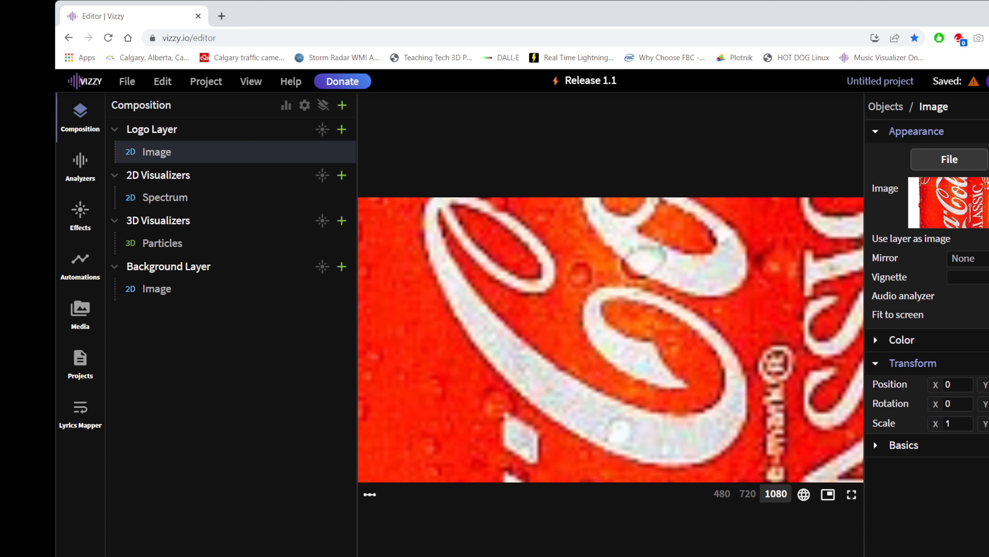
click(953, 423)
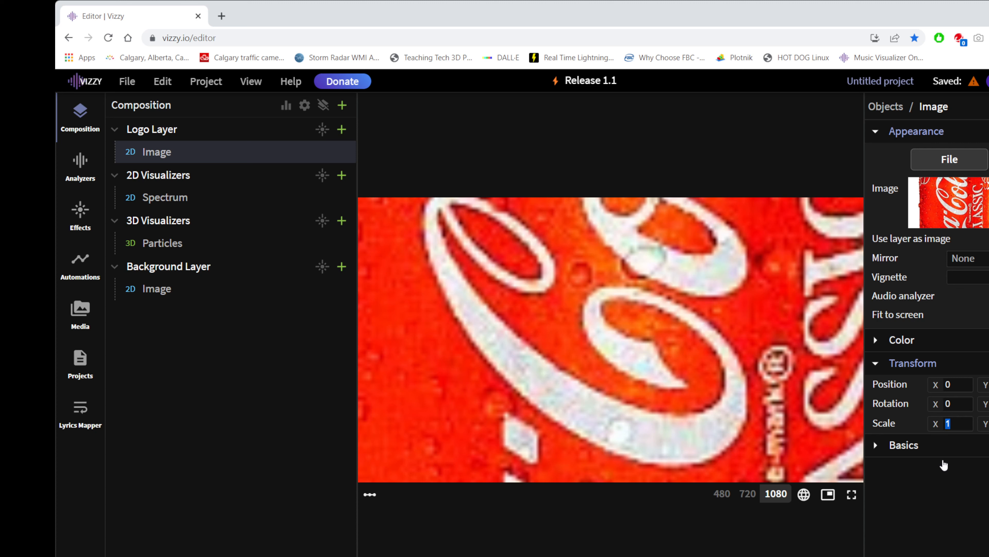
mouse_move(929, 492)
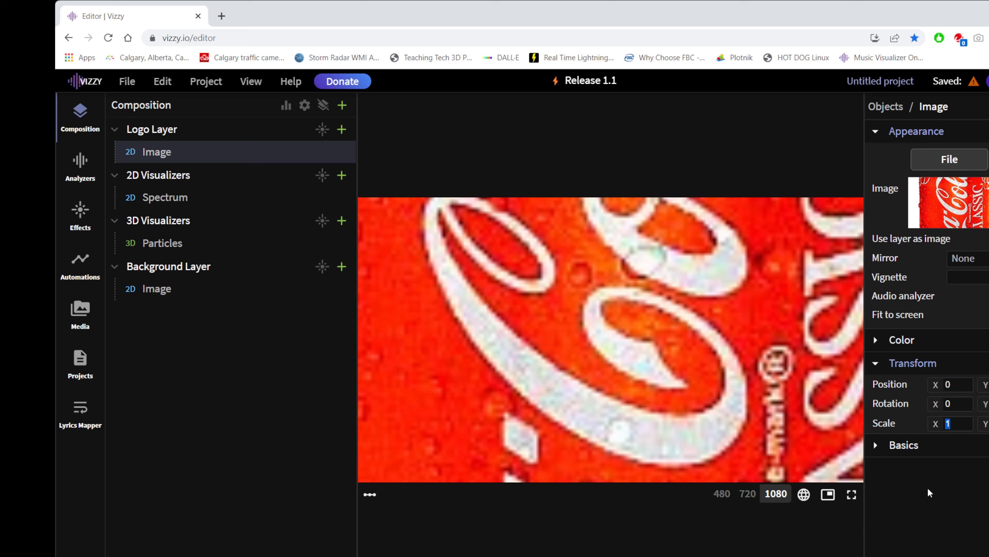
text(0.1)
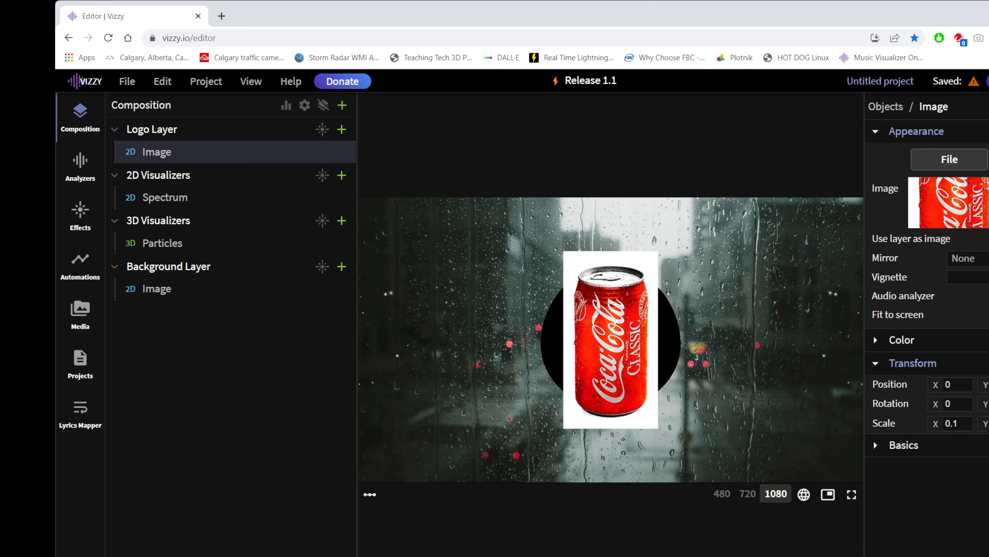
click(902, 339)
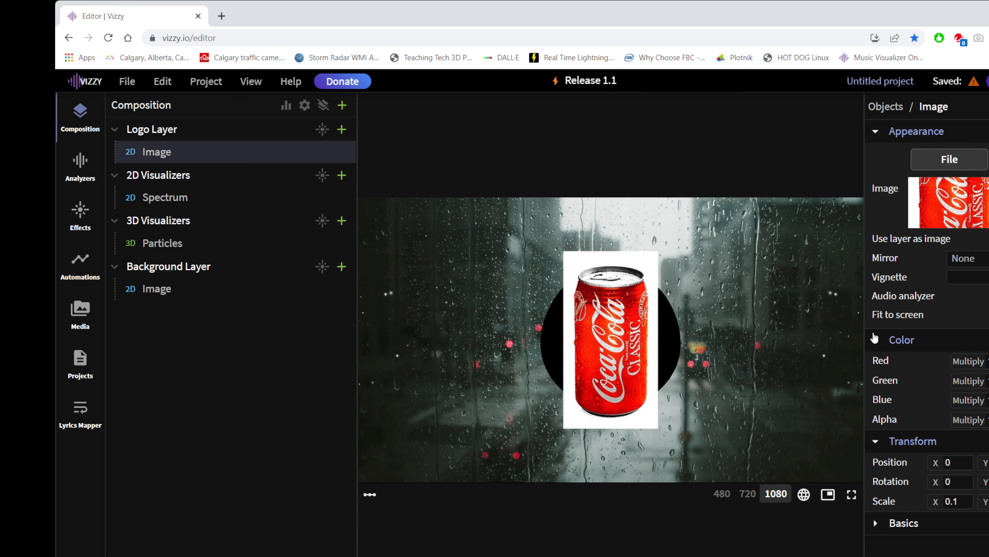
click(901, 339)
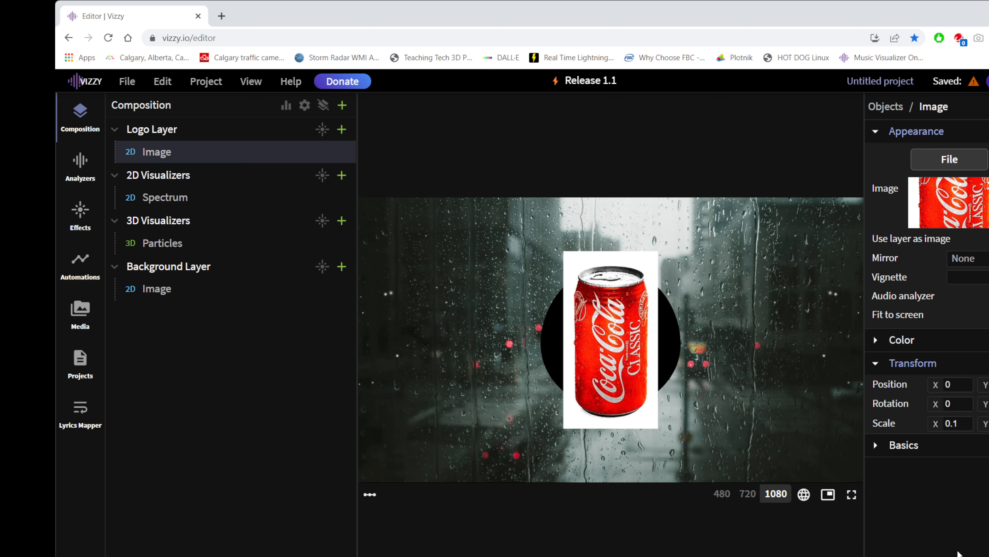
mouse_move(512, 517)
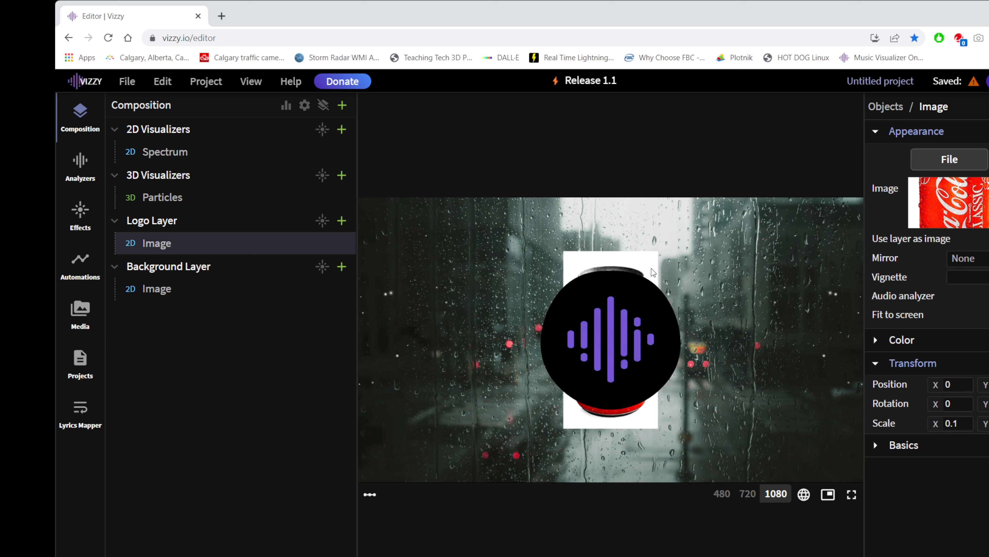
mouse_move(618, 332)
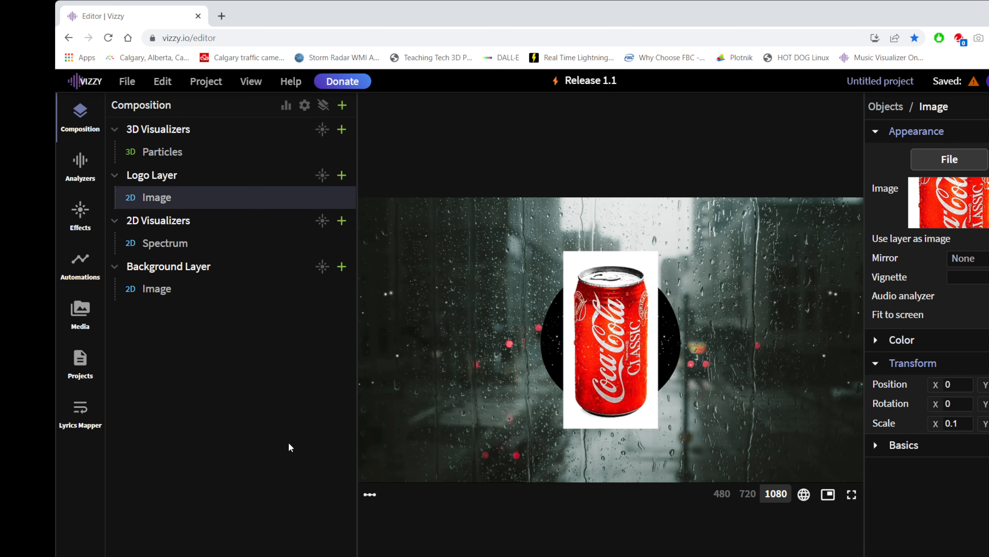
mouse_move(768, 250)
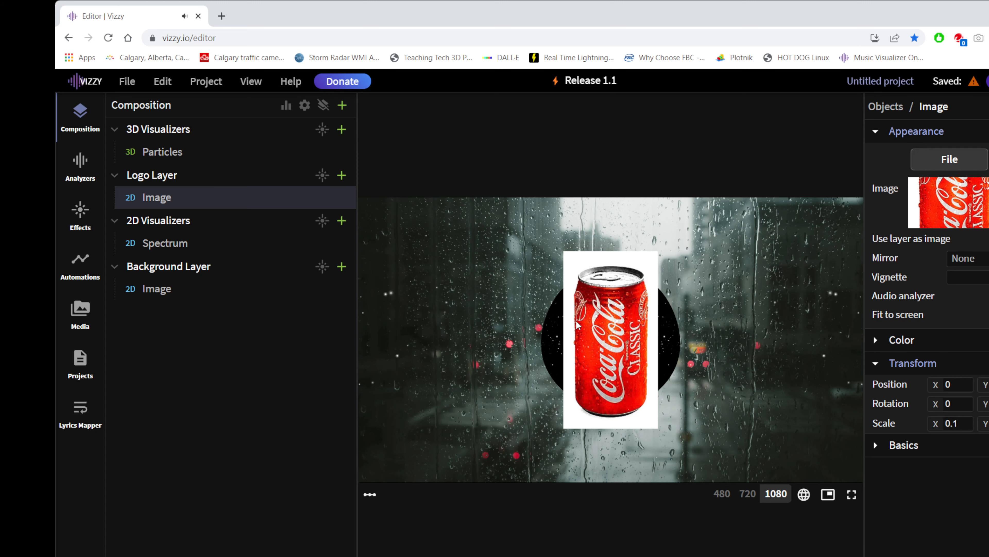
mouse_move(602, 343)
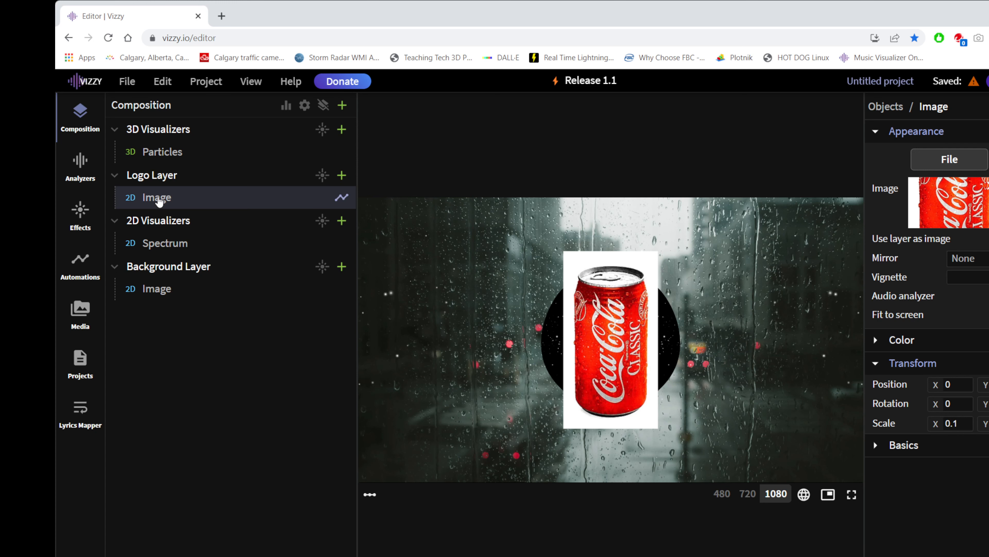
mouse_move(159, 201)
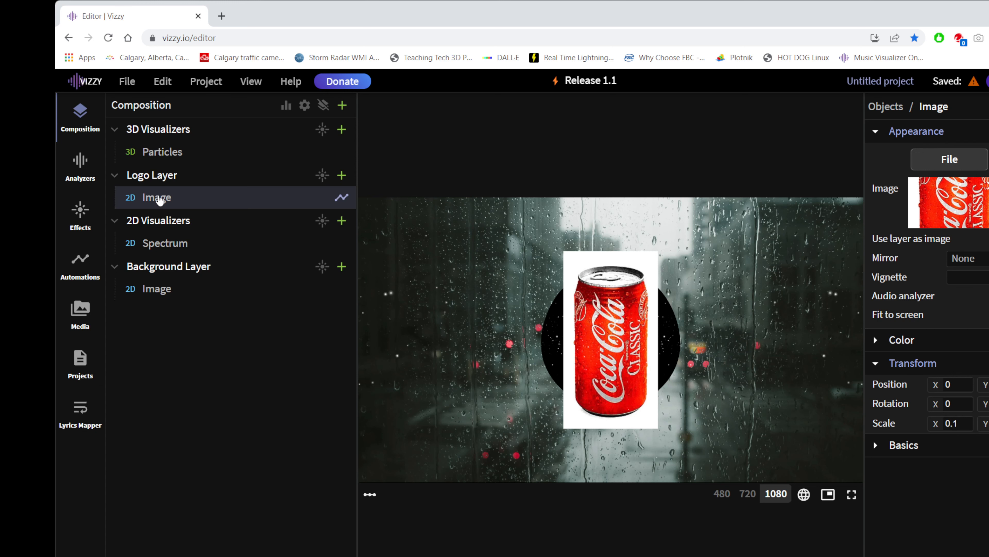
mouse_move(863, 358)
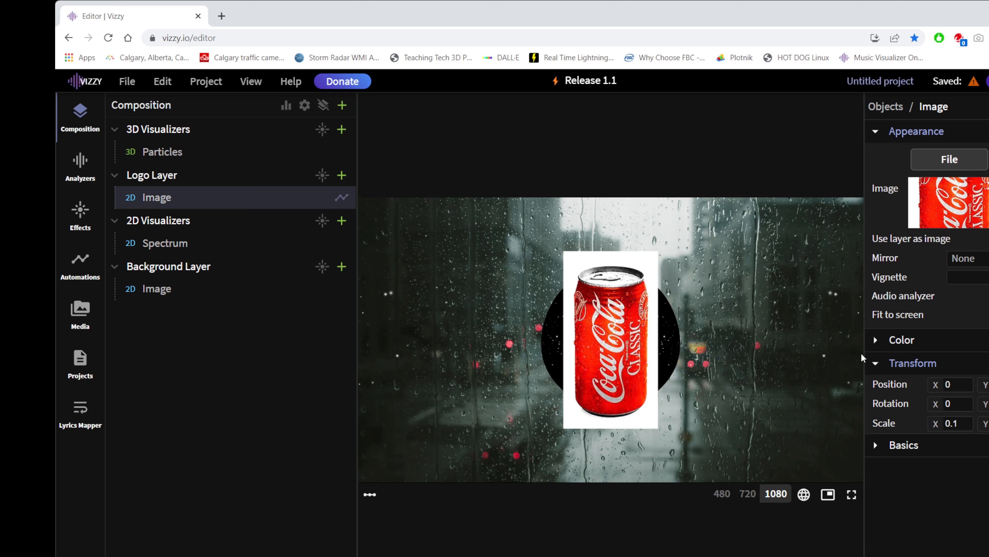
mouse_move(875, 390)
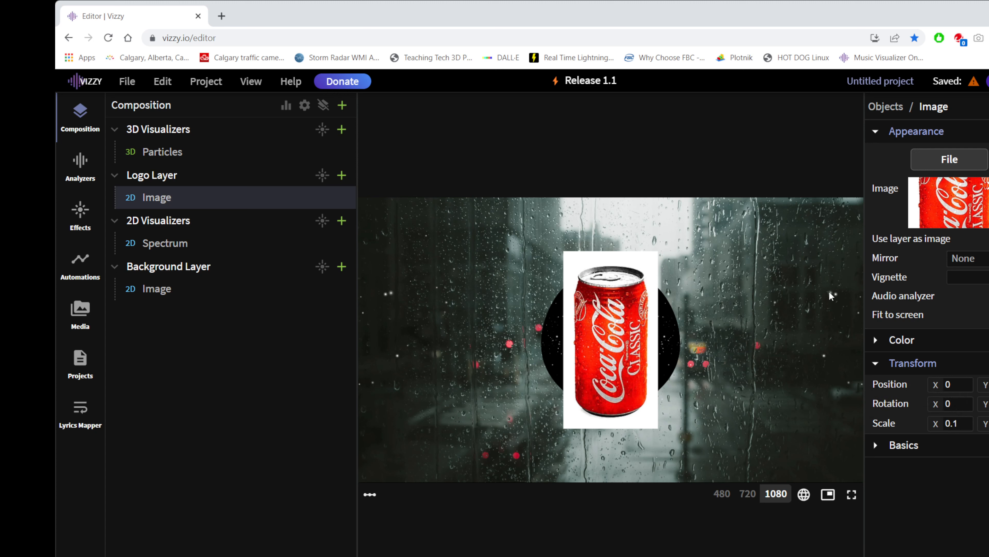
Collapse the image's Transform settings and show its red, green, blue and alpha Color settings.
click(876, 362)
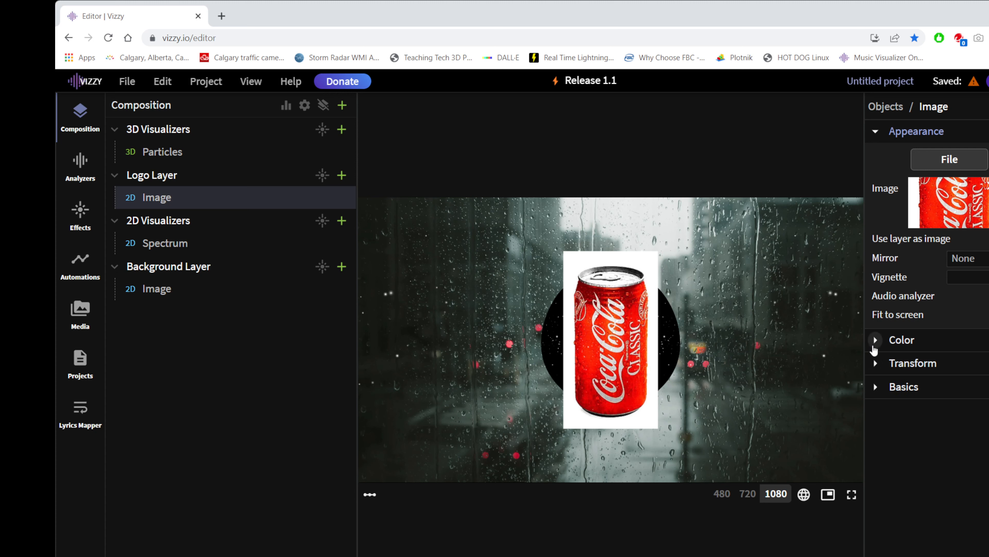
click(902, 340)
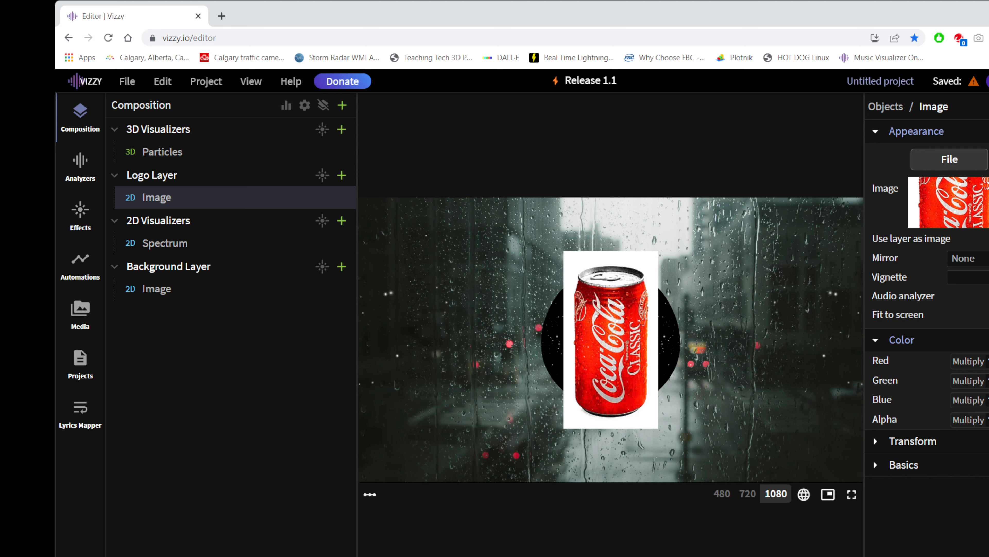
mouse_move(905, 411)
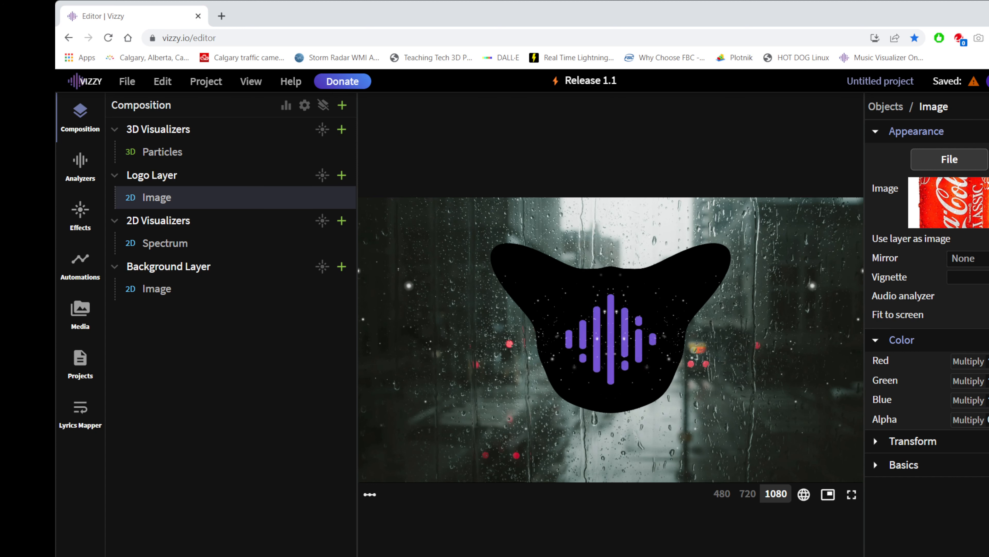
mouse_move(867, 452)
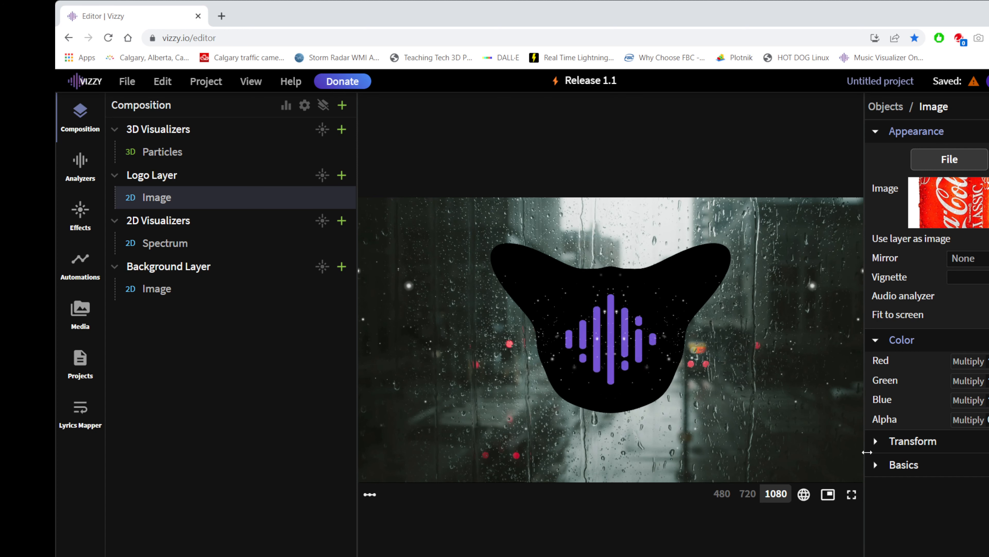
mouse_move(902, 511)
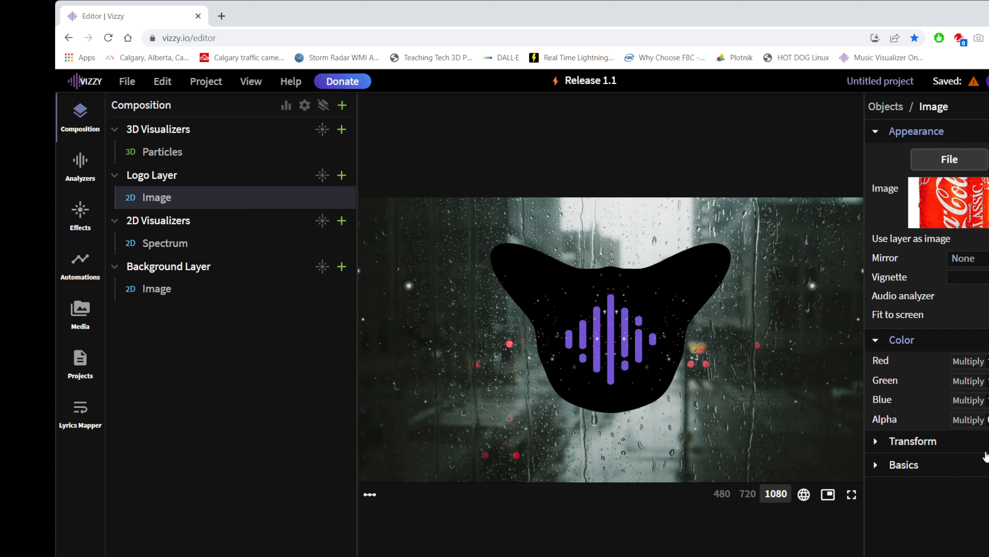
mouse_move(984, 455)
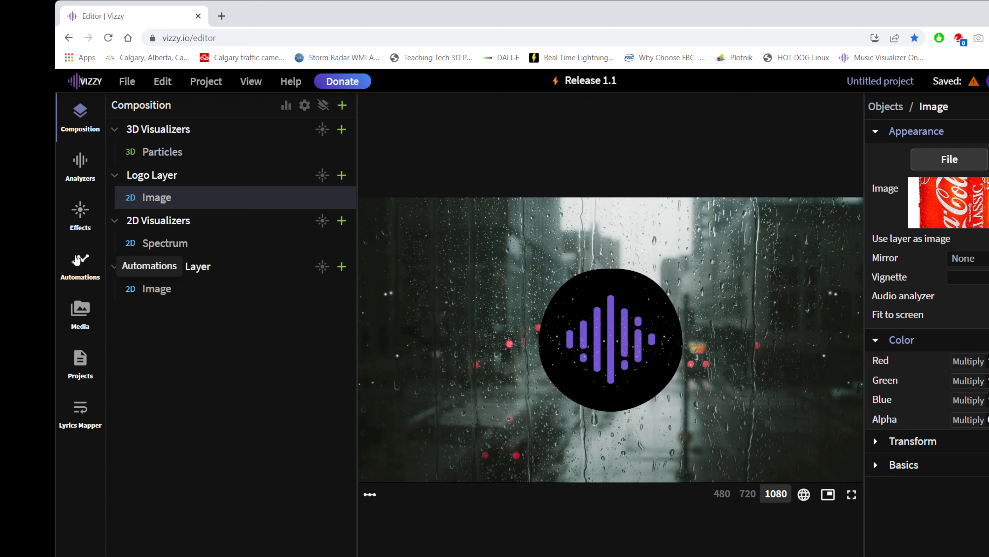
Show the automations list with the Image - Multiply automations' 2D Image targets revealed.
click(79, 265)
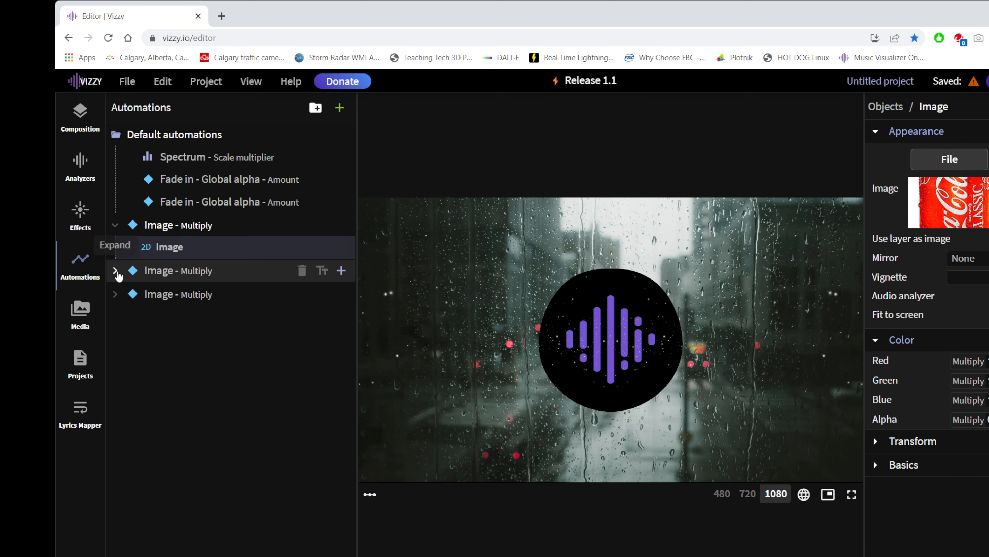
click(115, 270)
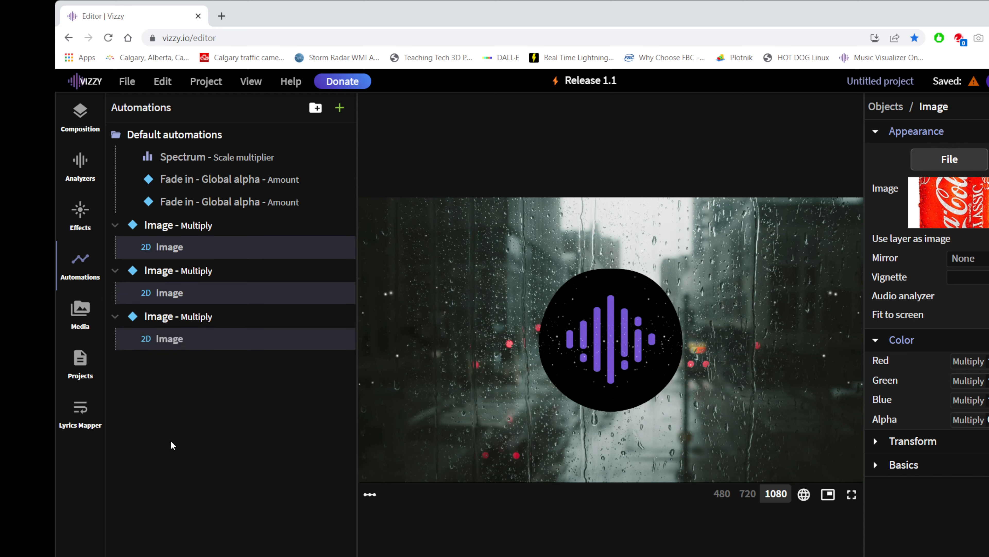
mouse_move(211, 450)
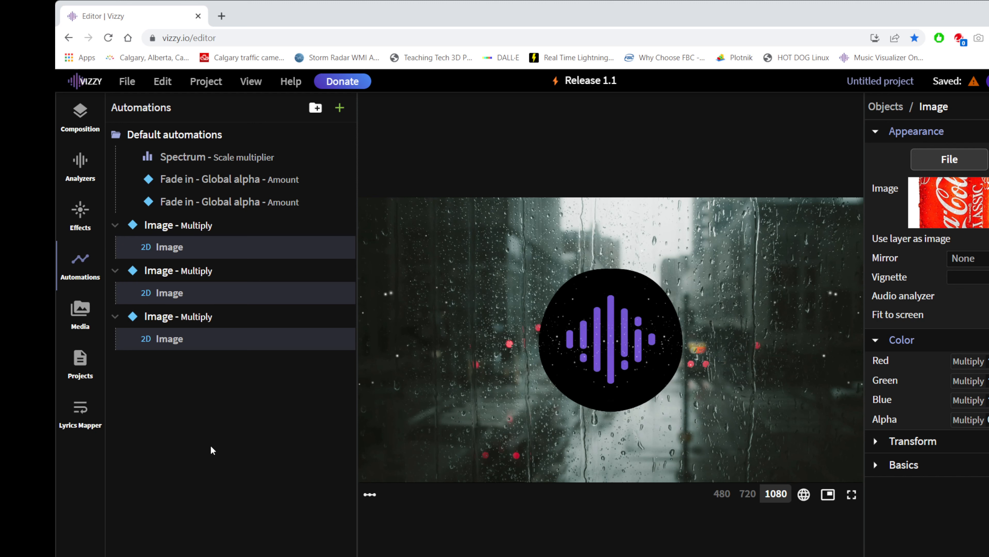
mouse_move(202, 459)
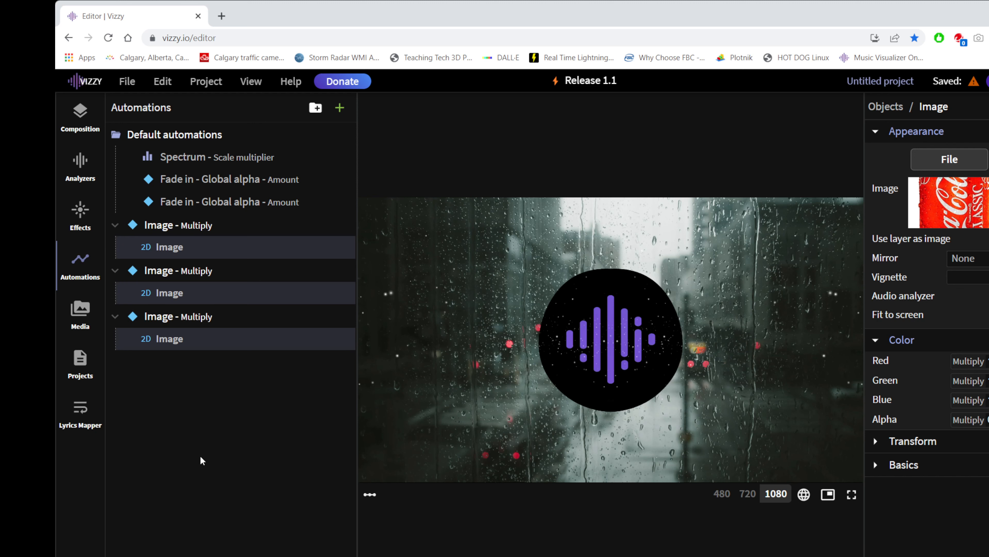
mouse_move(197, 462)
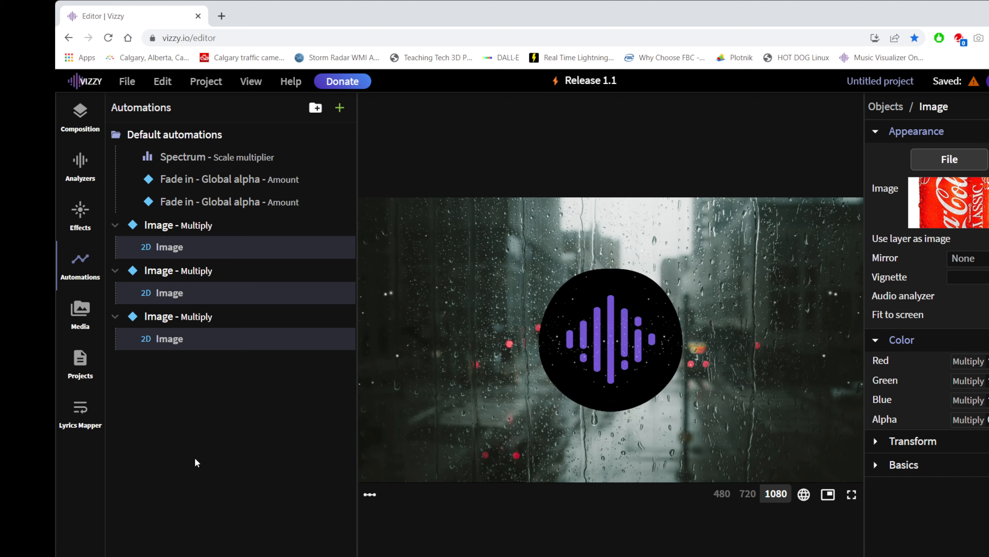
mouse_move(200, 348)
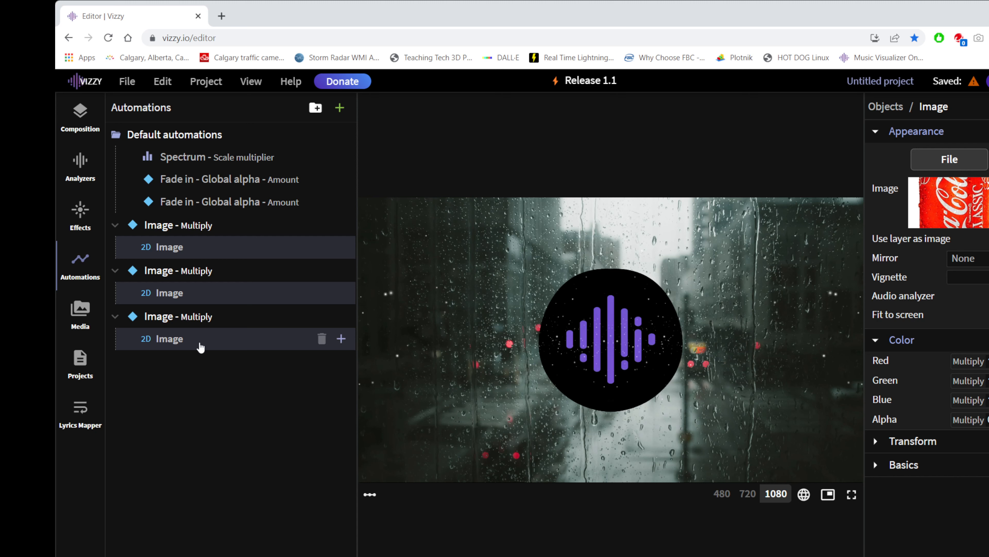
Display the keyframe settings of the third Image - Multiply automation.
click(183, 316)
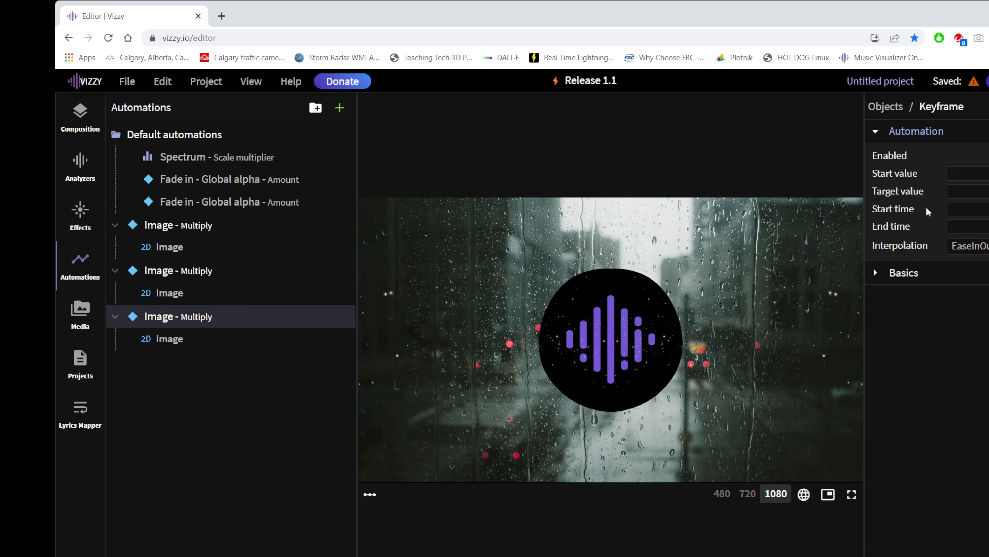
mouse_move(923, 307)
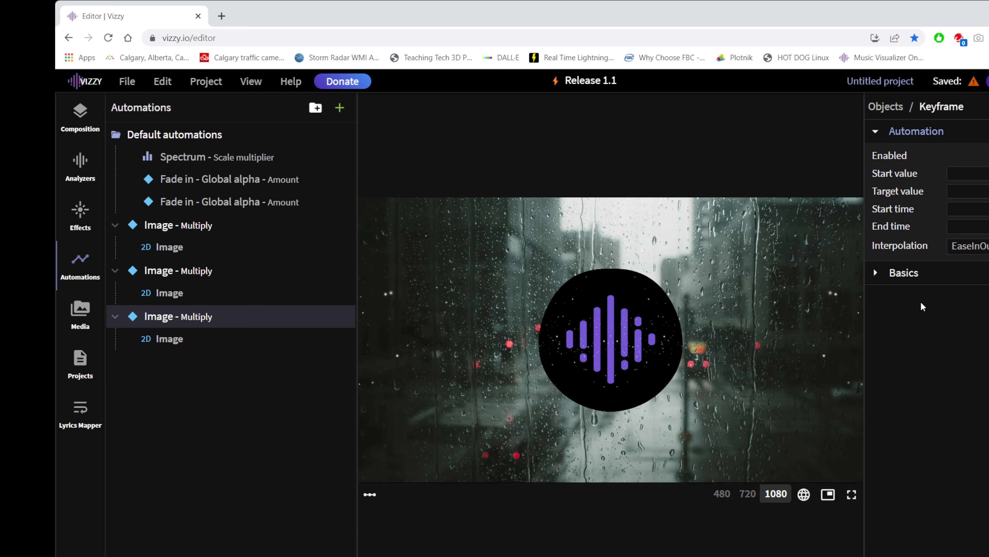
mouse_move(300, 270)
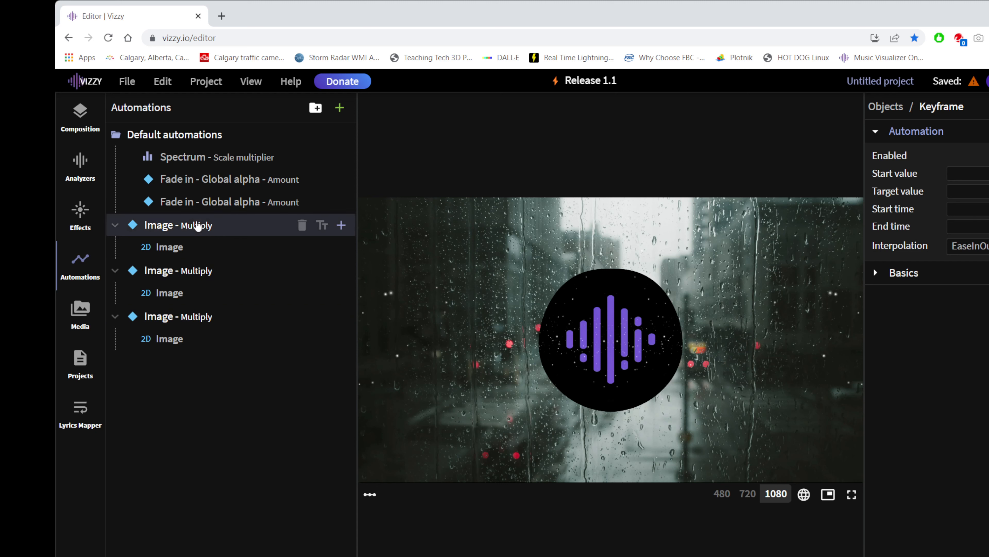
Select the first Image - Multiply automation to show its keyframe settings.
click(179, 225)
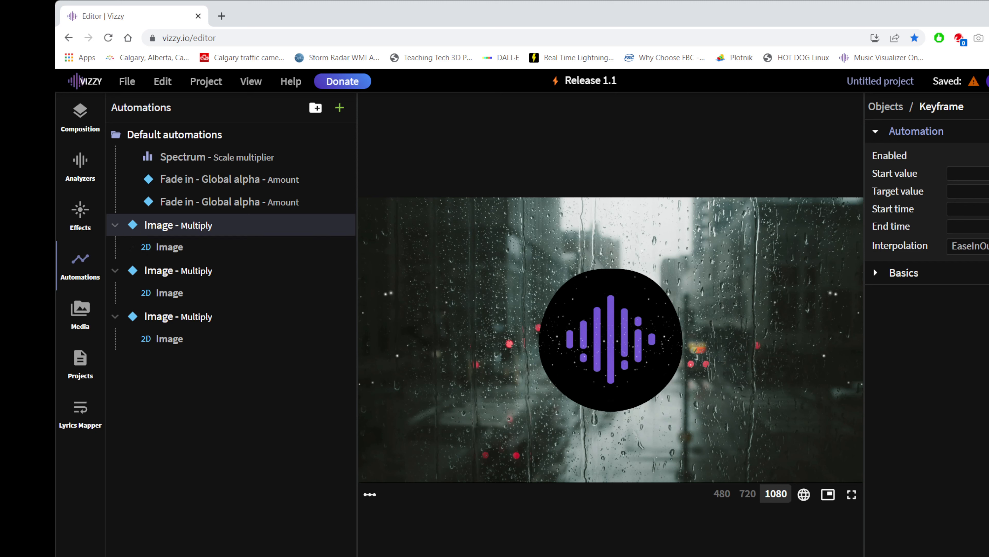
mouse_move(194, 270)
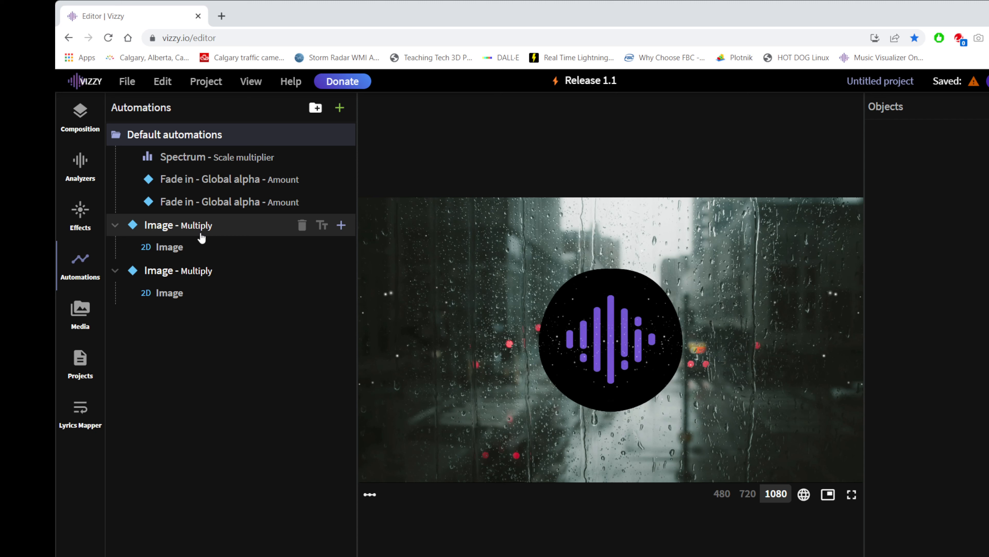
Select the first remaining Image automation for renaming to Logo Idle.
click(179, 224)
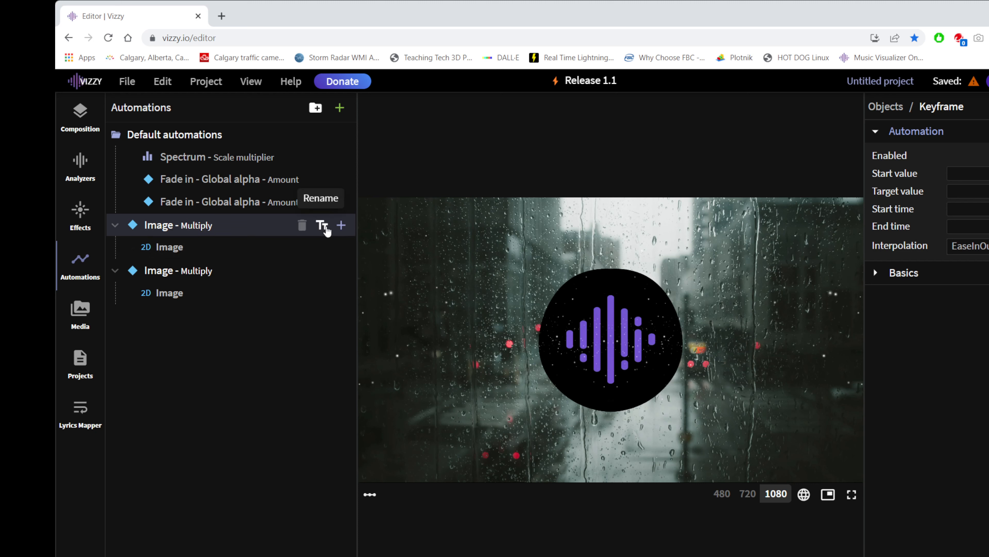
mouse_move(303, 225)
text(Logo Idle - )
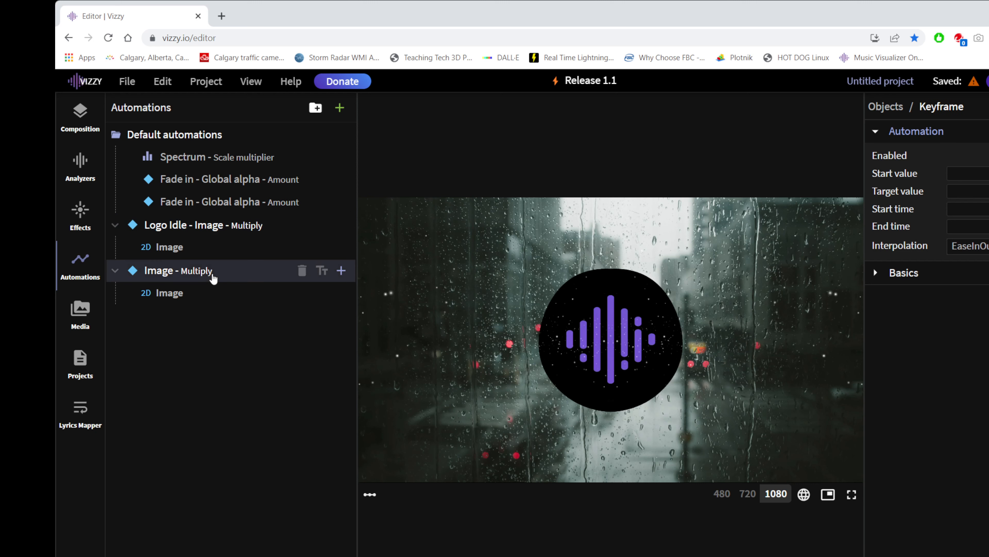
Rename the second automation Logo Fade In and check both Logo Idle and Logo Fade In.
click(322, 270)
text(Logo Fade In)
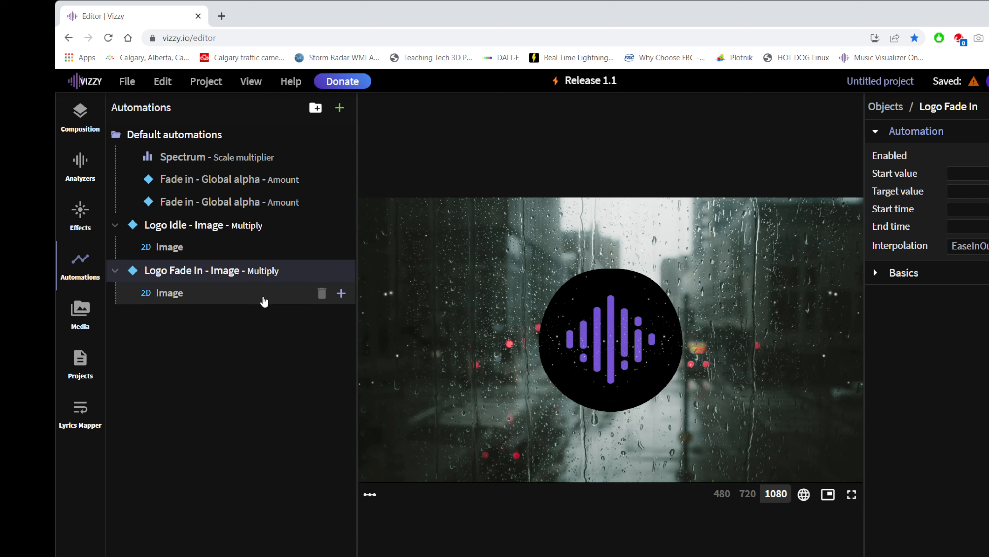
mouse_move(181, 225)
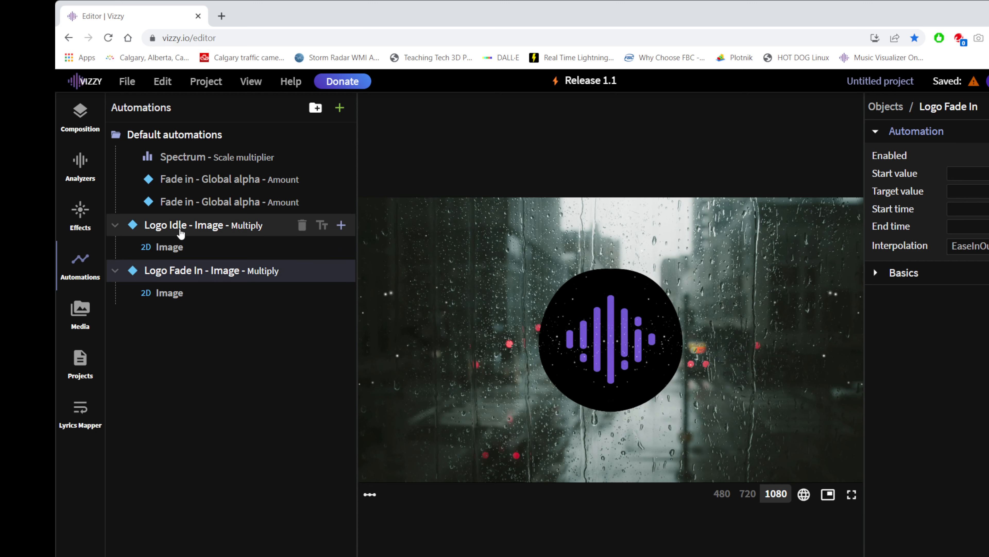
click(183, 224)
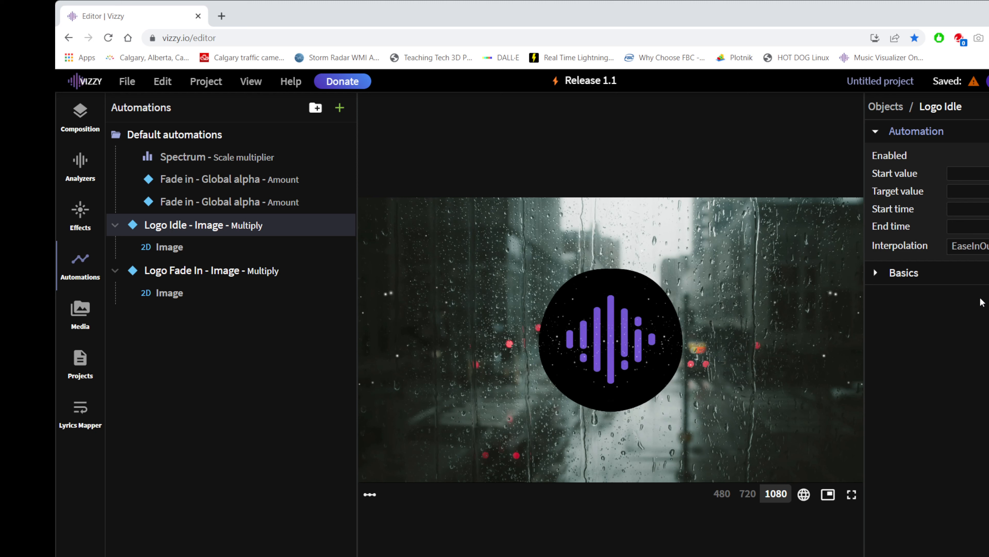
click(211, 270)
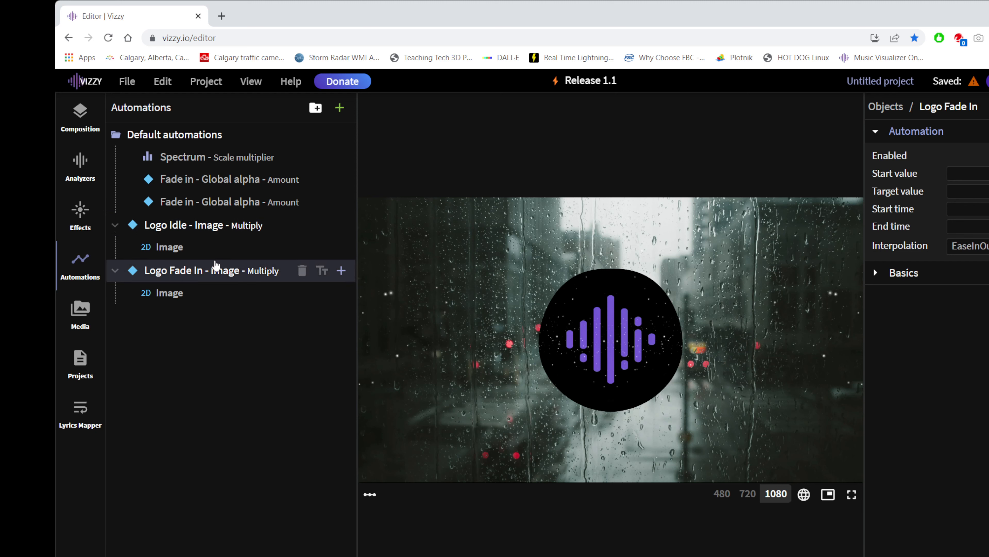